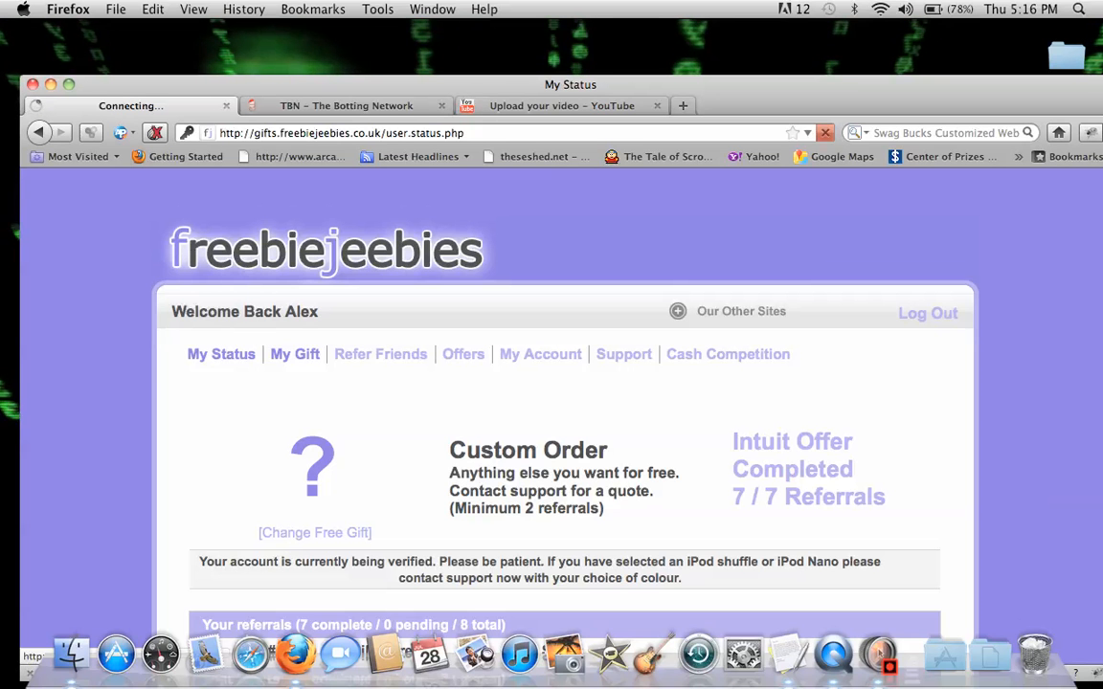
Step: On the My Gift page, calculate that 7 referrals are worth £119
{"action": "left_click", "coordinate": [295, 353]}
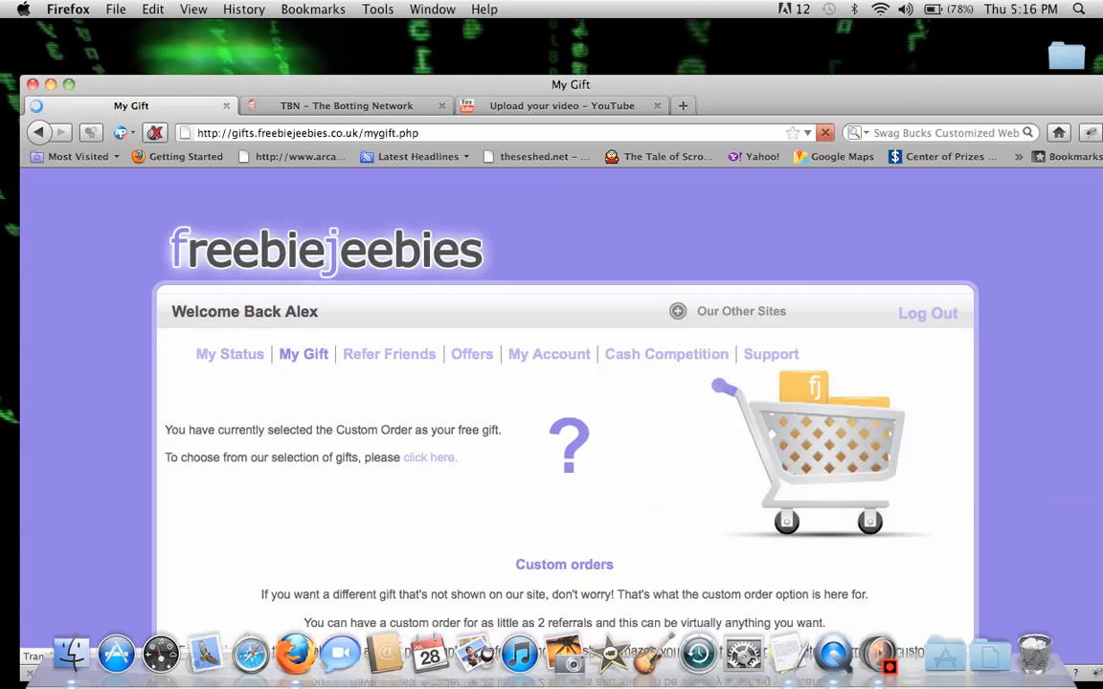
{"action": "scroll", "scroll_direction": "down", "scroll_amount": 3}
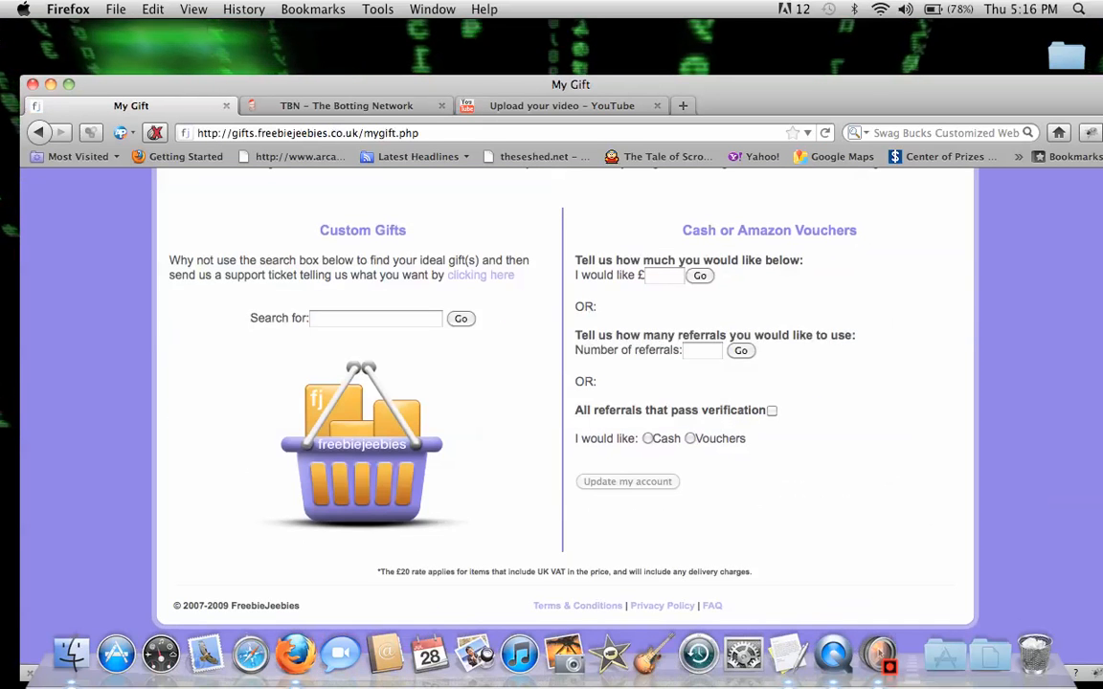
{"action": "type", "text": "7"}
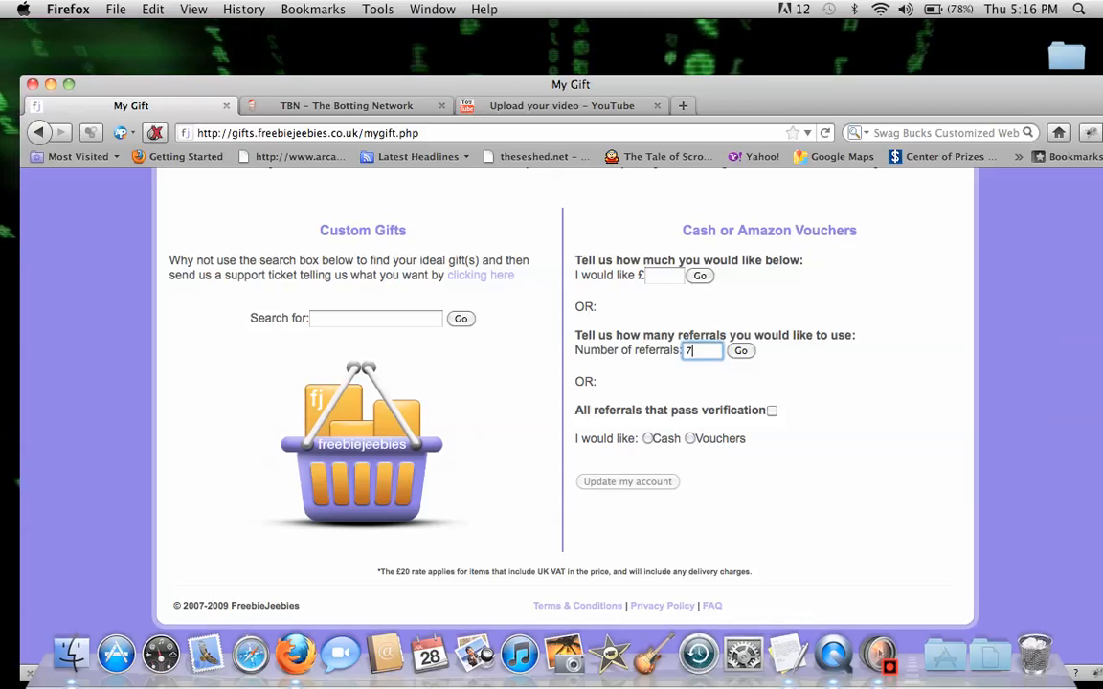
{"action": "left_click", "coordinate": [741, 350]}
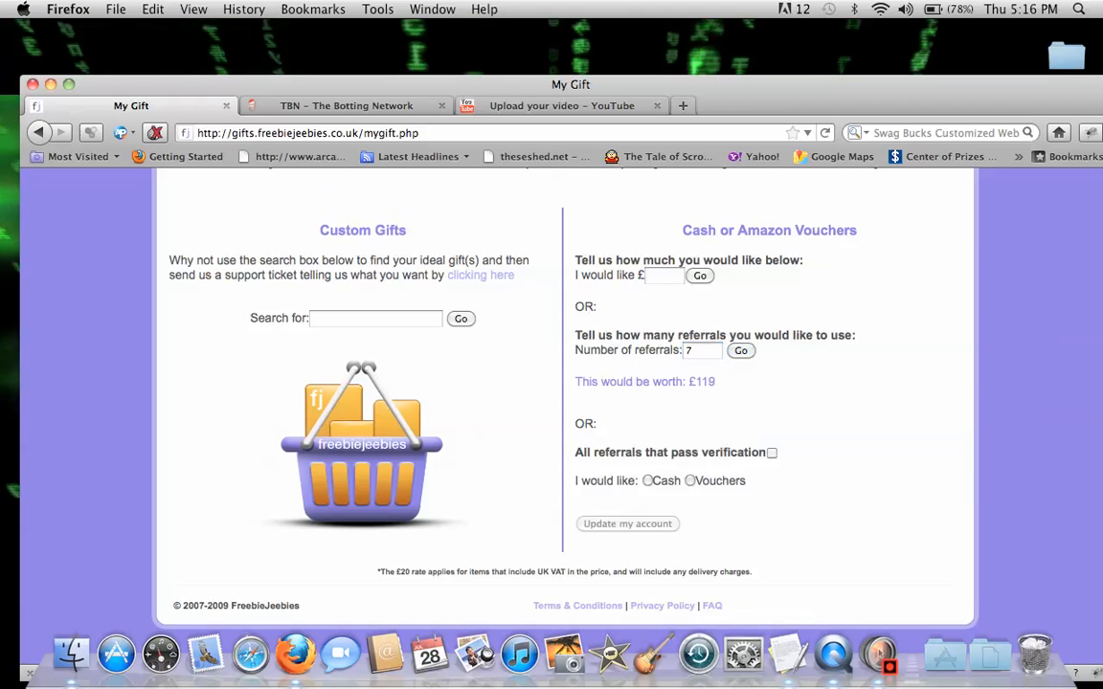
{"action": "double_click", "coordinate": [700, 381]}
{"action": "type", "text": "google.com"}
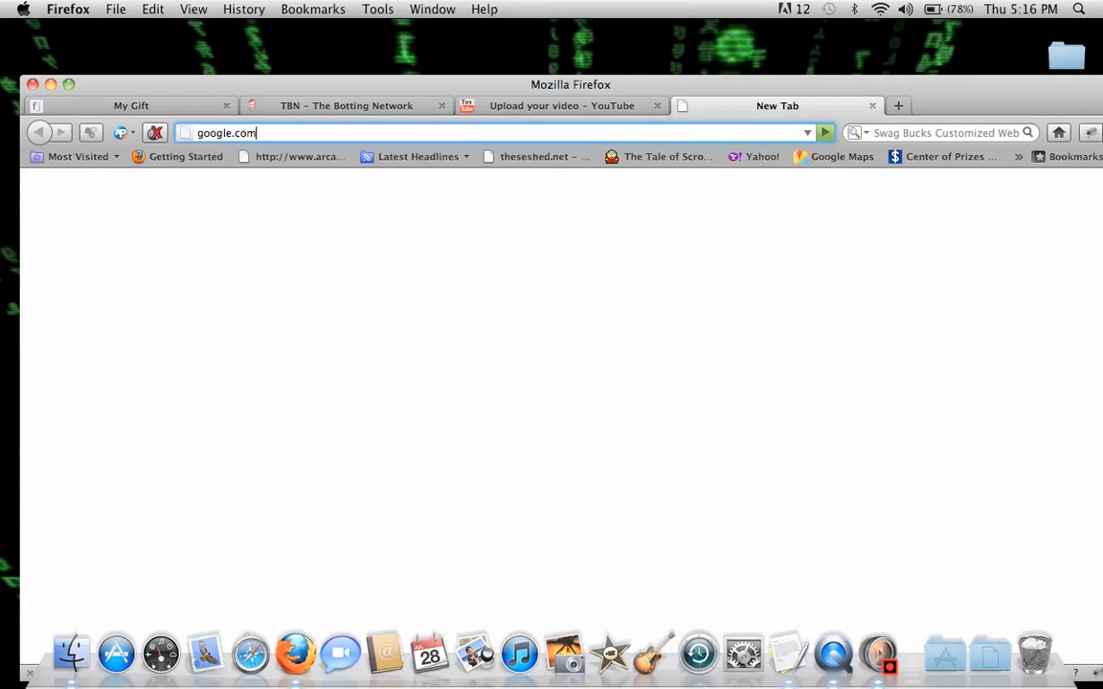
Step: Search Google for 'pounds to usd' and enter 119 pounds to convert
{"action": "type", "text": "pounds to usd converter"}
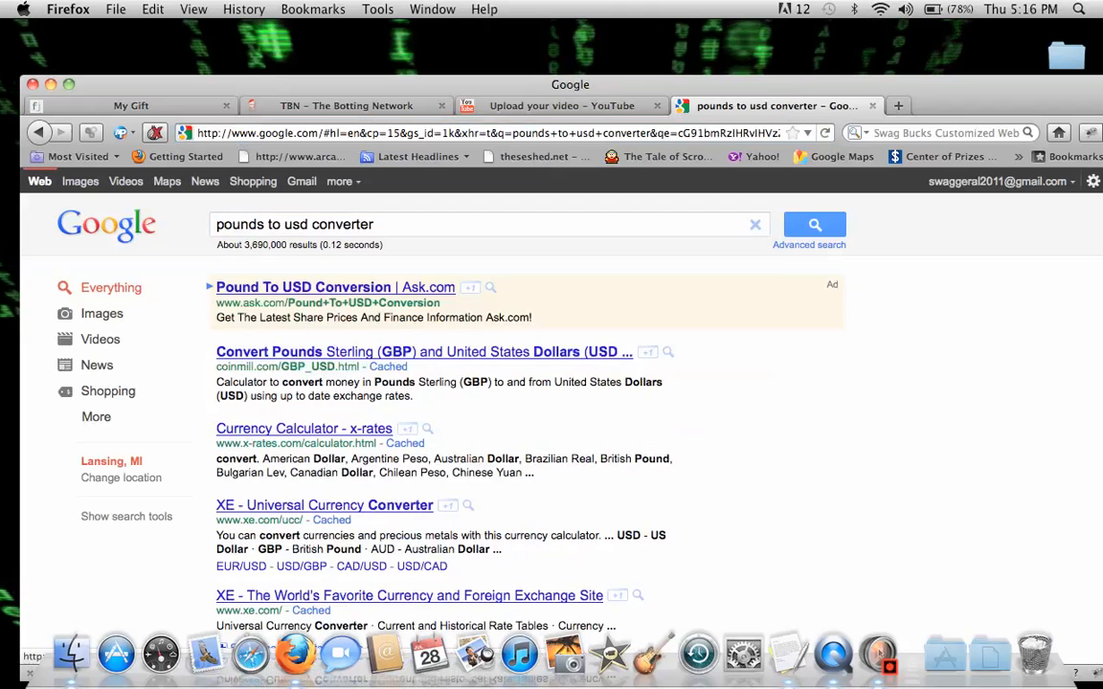
{"action": "left_click", "coordinate": [335, 224]}
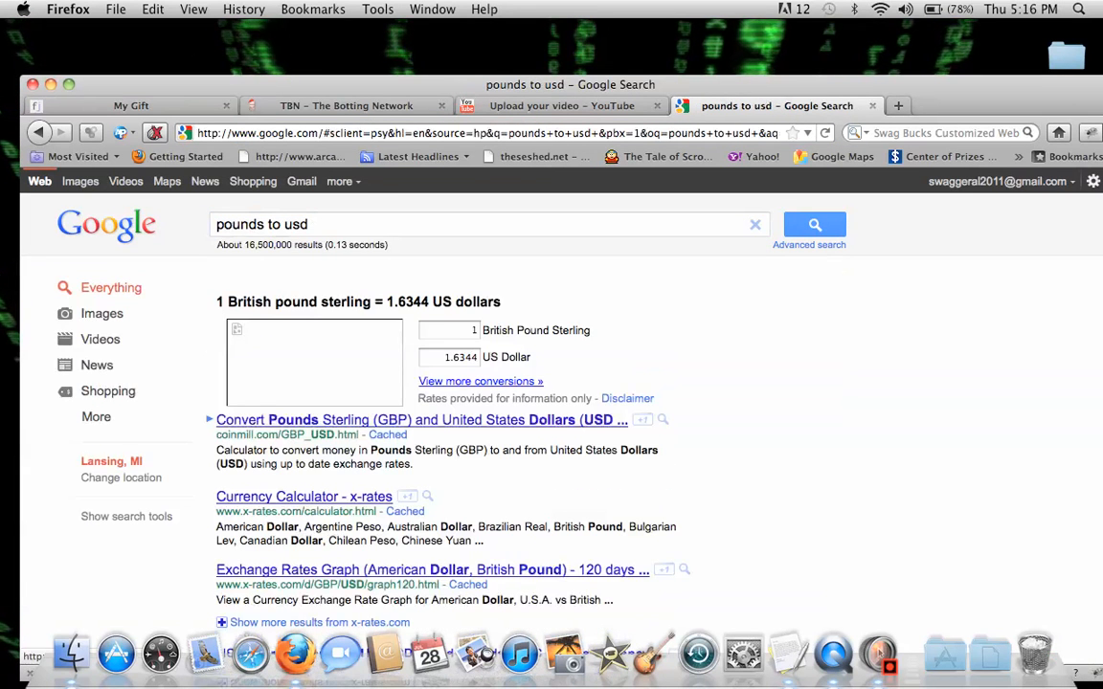
{"action": "type", "text": "119"}
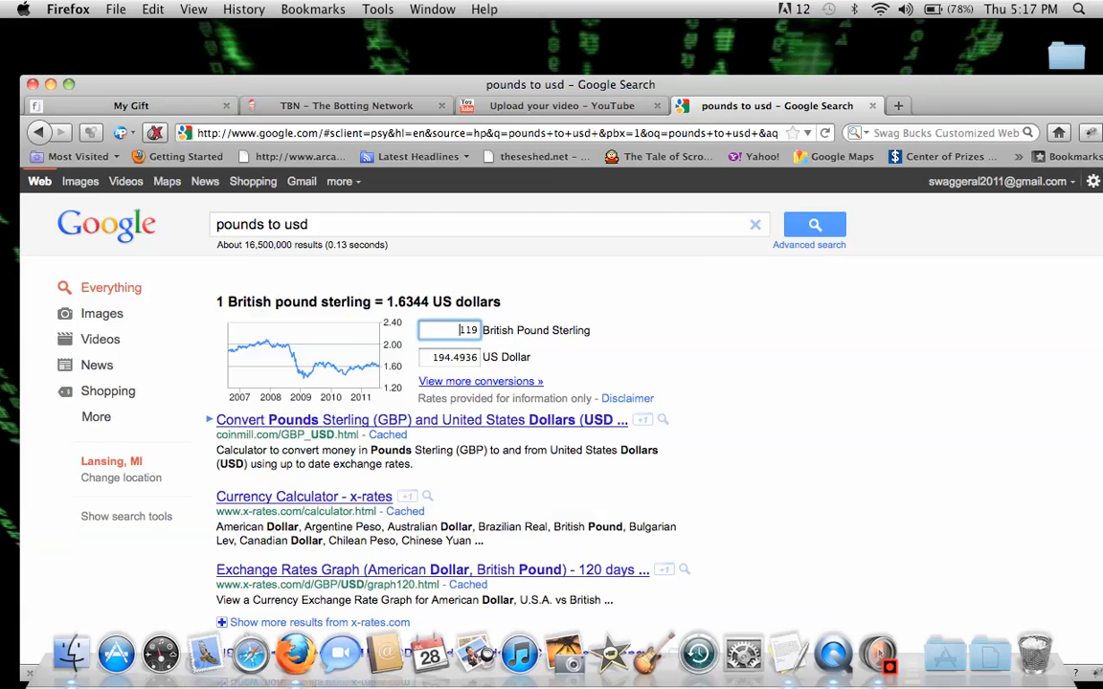
Step: Read the converted amount of 194.4936 US dollars, then return to the FreebieJeebies gift page
{"action": "left_click", "coordinate": [131, 105]}
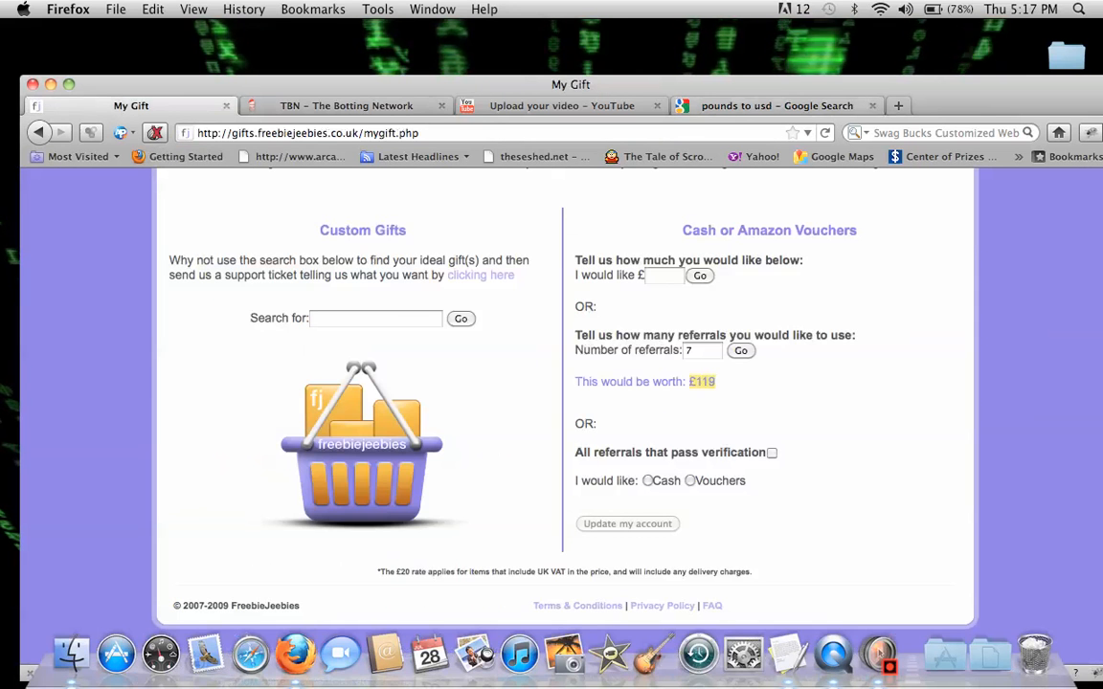
{"action": "left_click", "coordinate": [775, 105]}
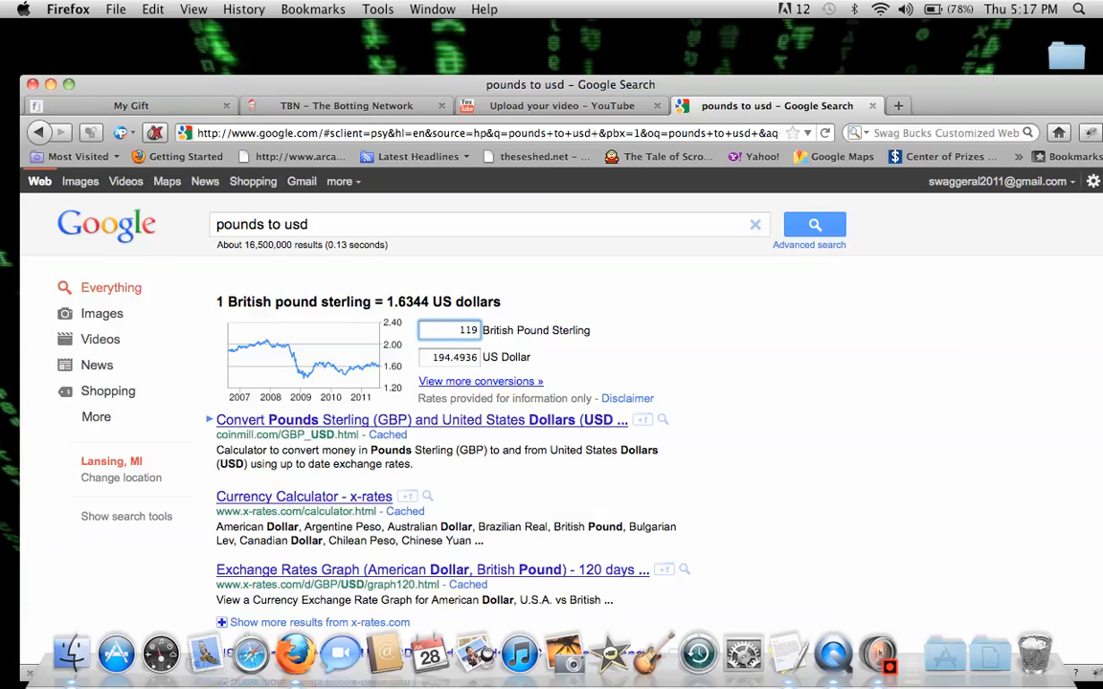
{"action": "left_click", "coordinate": [449, 356]}
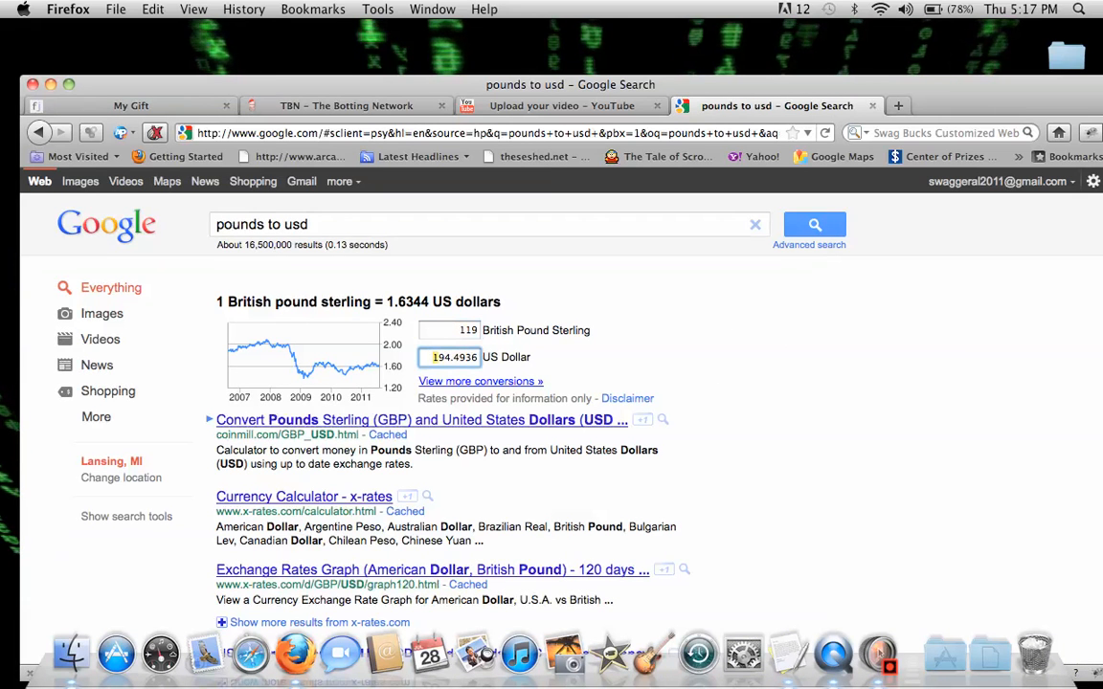
{"action": "left_click", "coordinate": [131, 105]}
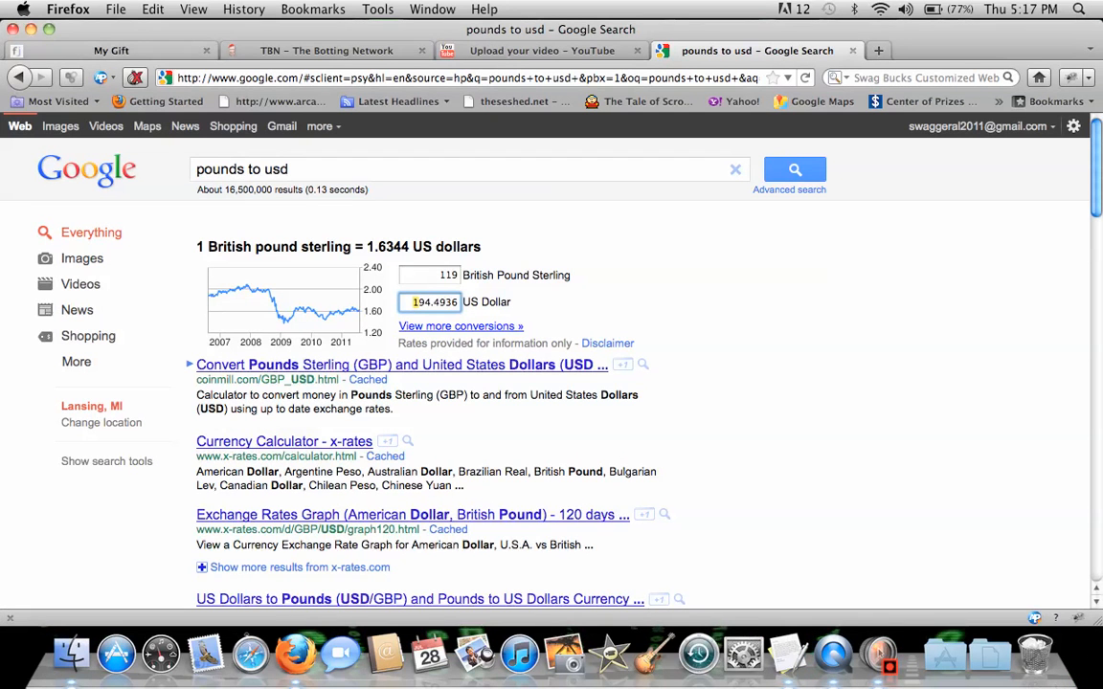
{"action": "left_click", "coordinate": [110, 50]}
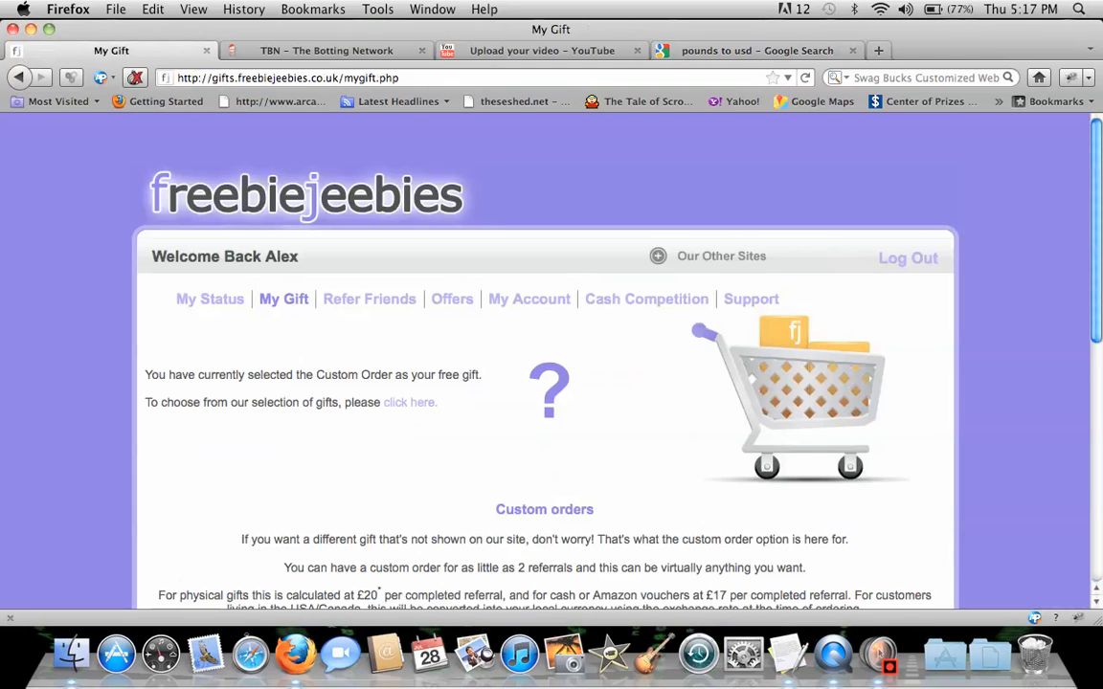
Step: Choose a cash payout via PayPal on the gift page
{"action": "scroll", "scroll_direction": "down", "scroll_amount": 3}
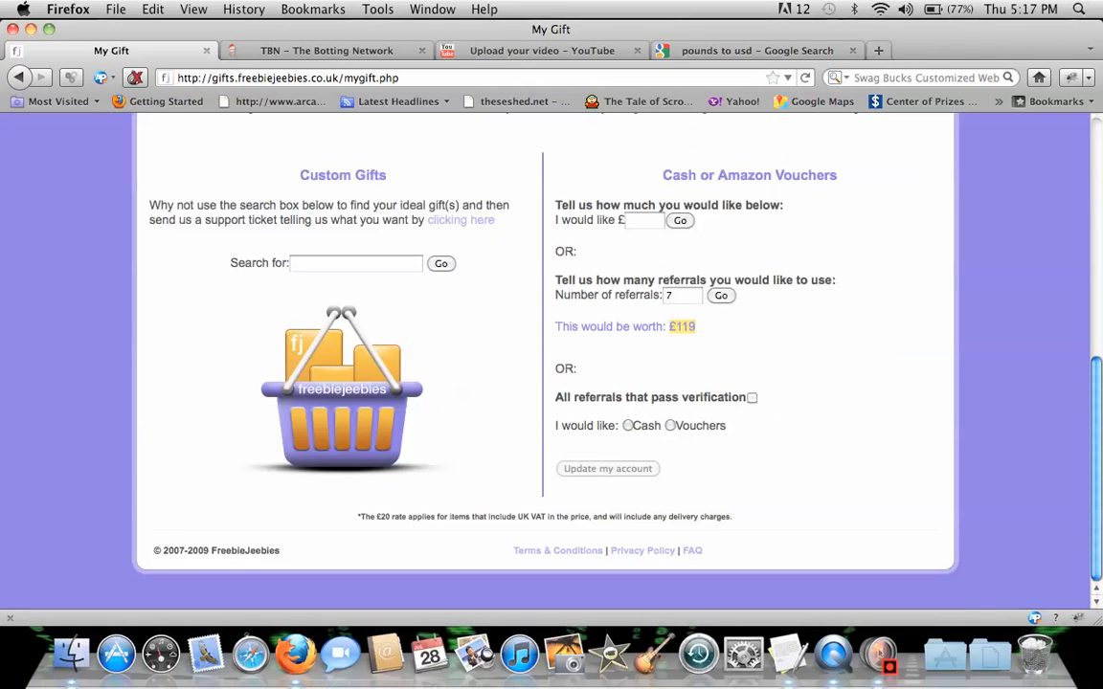
{"action": "left_click", "coordinate": [627, 425]}
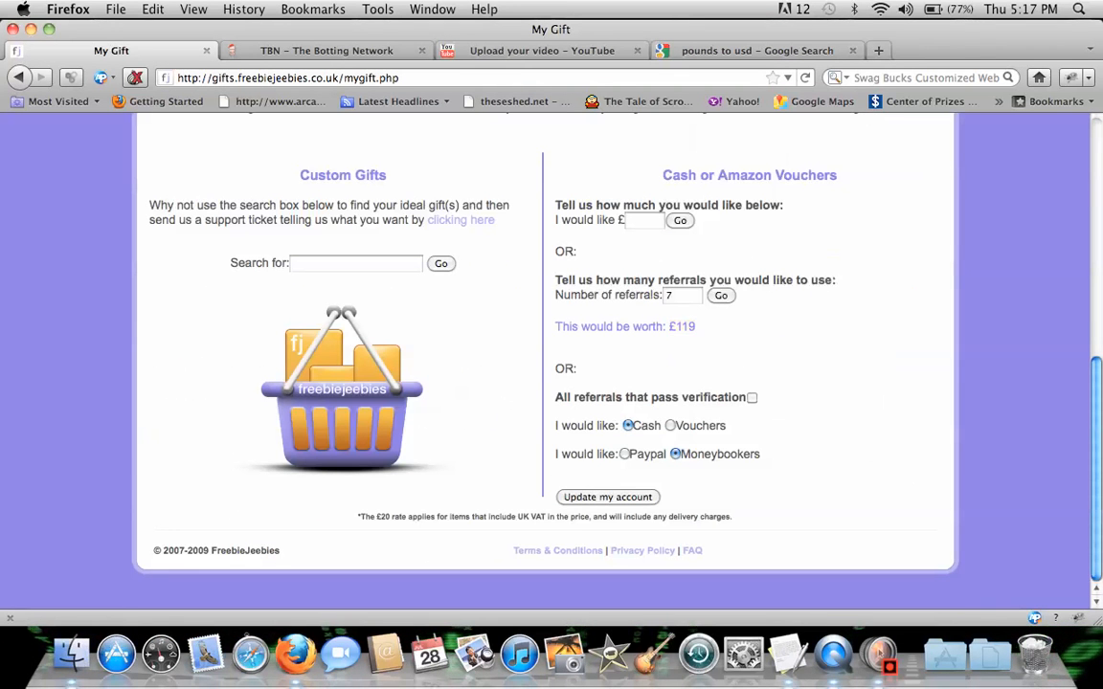
{"action": "left_click", "coordinate": [625, 454]}
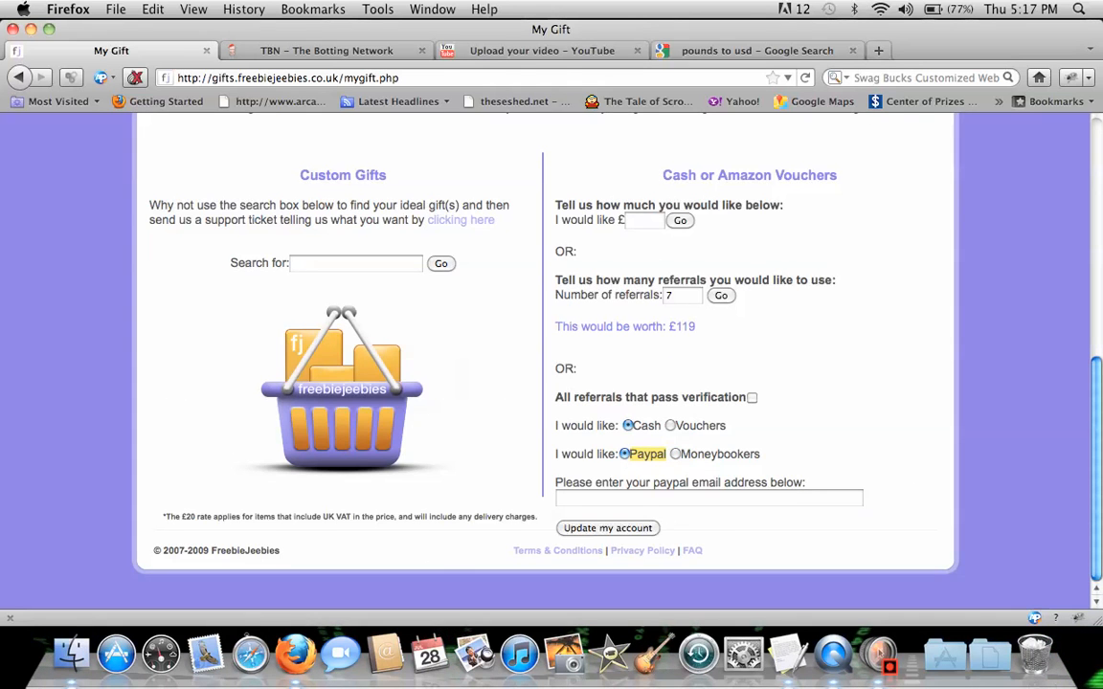
Step: Go to the My Status page showing the Custom Order gift and 7/7 referrals
{"action": "scroll", "scroll_direction": "up", "scroll_amount": 3}
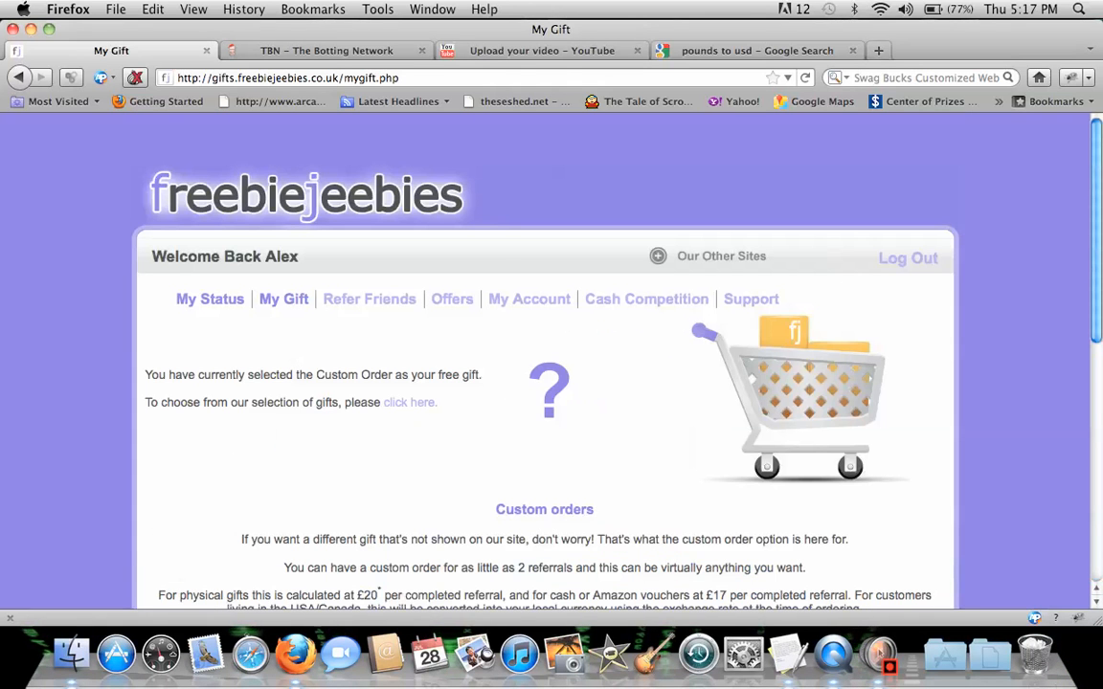
{"action": "left_click", "coordinate": [210, 298]}
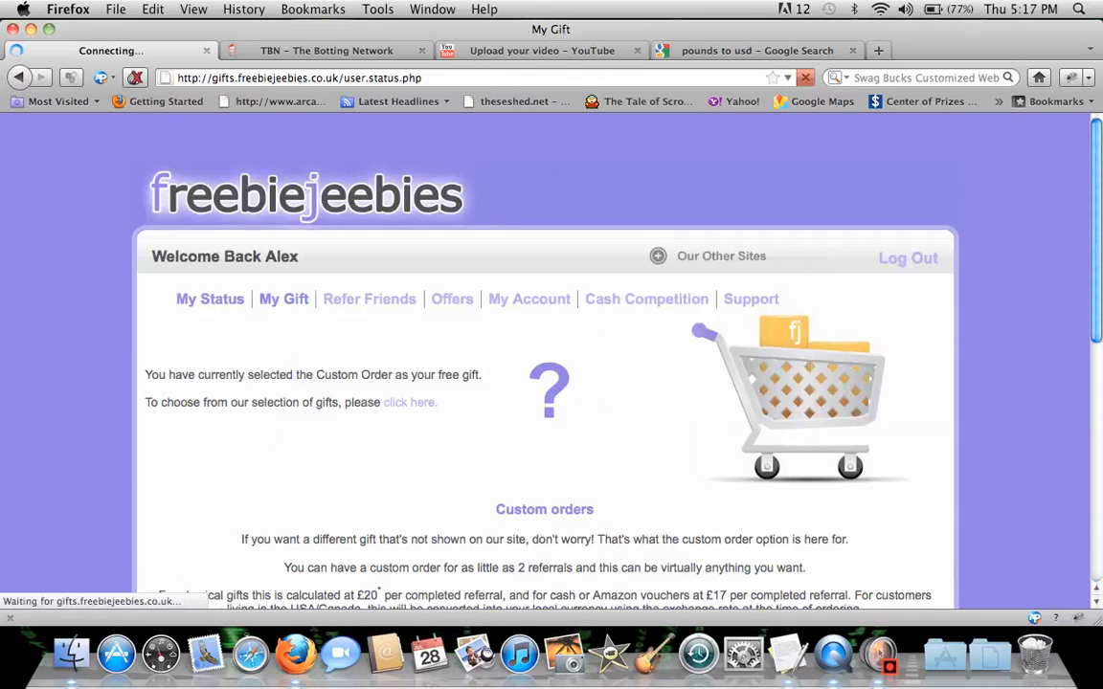
{"action": "left_click", "coordinate": [209, 298]}
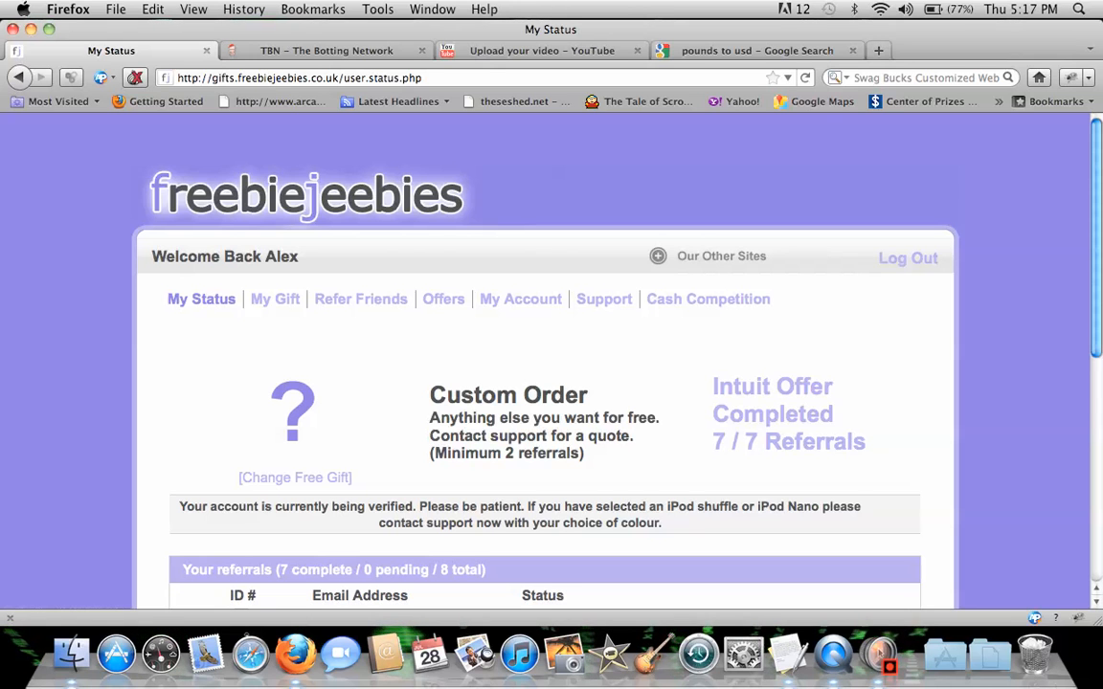
{"action": "left_click", "coordinate": [295, 476]}
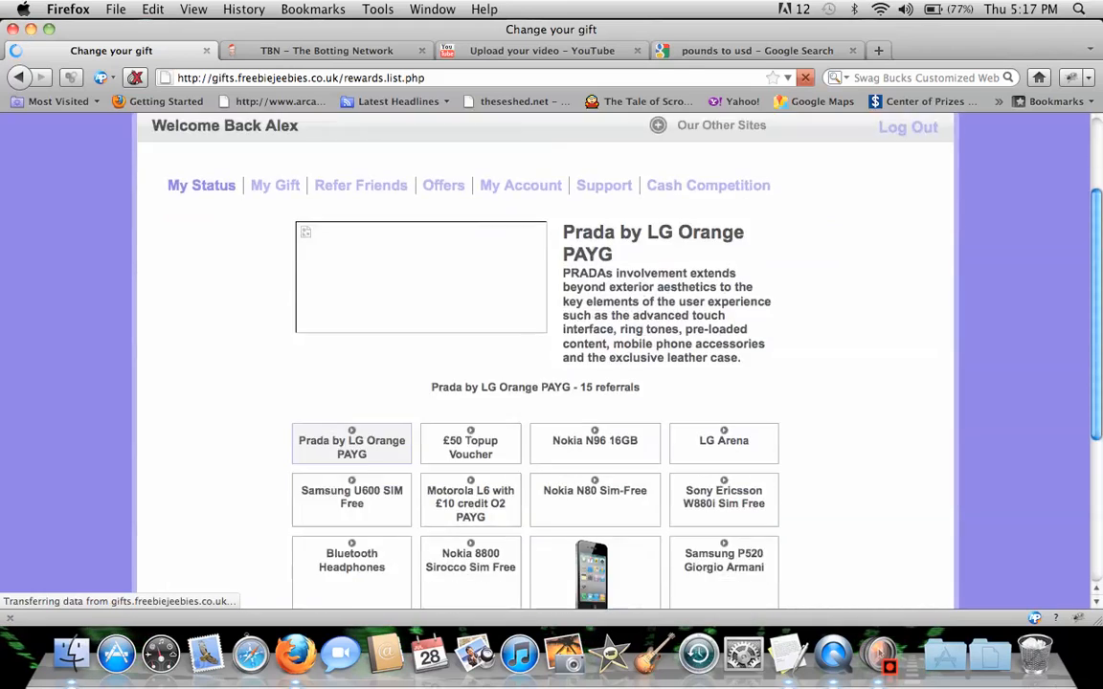
{"action": "scroll", "scroll_direction": "down", "scroll_amount": 3}
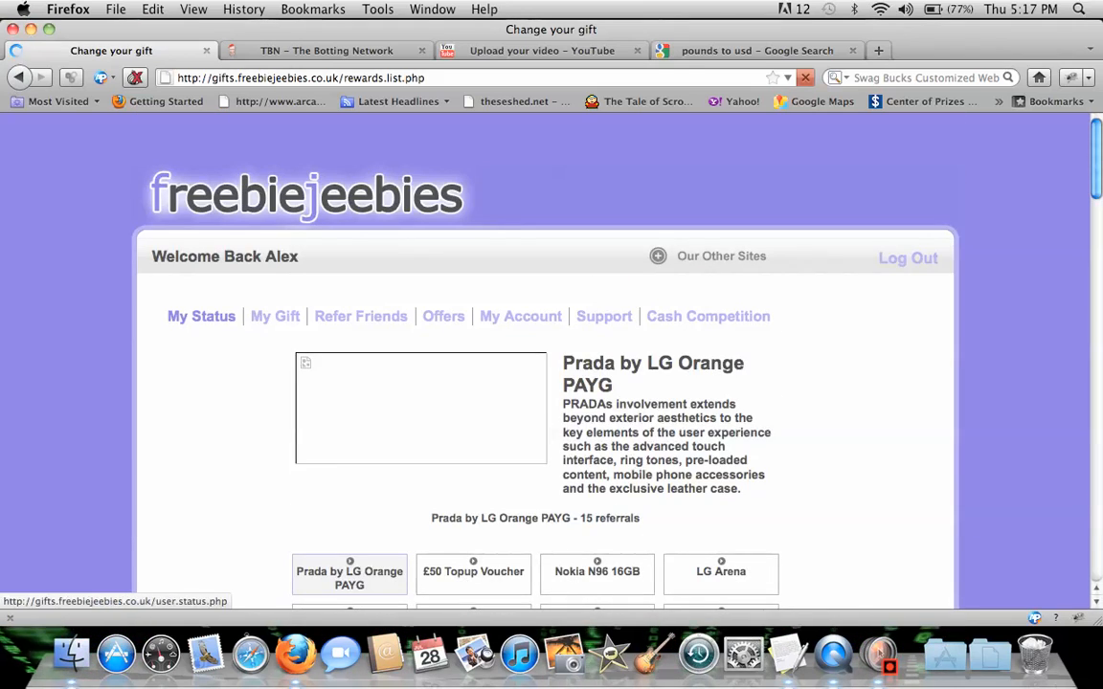
{"action": "left_click", "coordinate": [201, 316]}
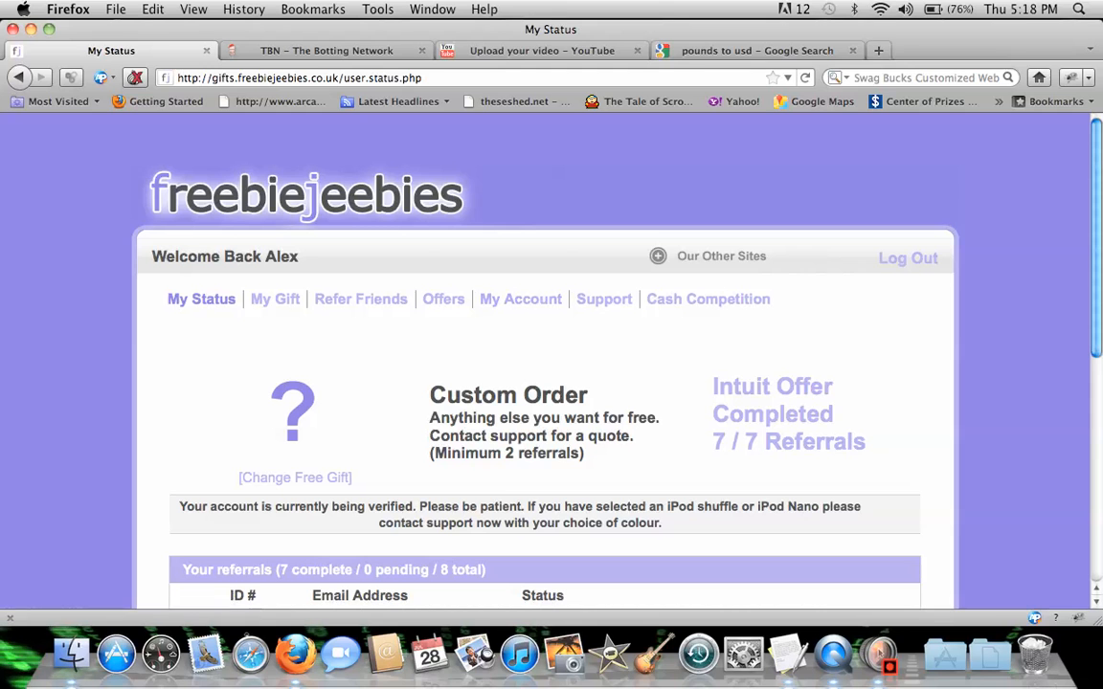
Step: View the Refer Friends page with the personal referral link, then switch to The Botting Network tab
{"action": "left_click", "coordinate": [360, 299]}
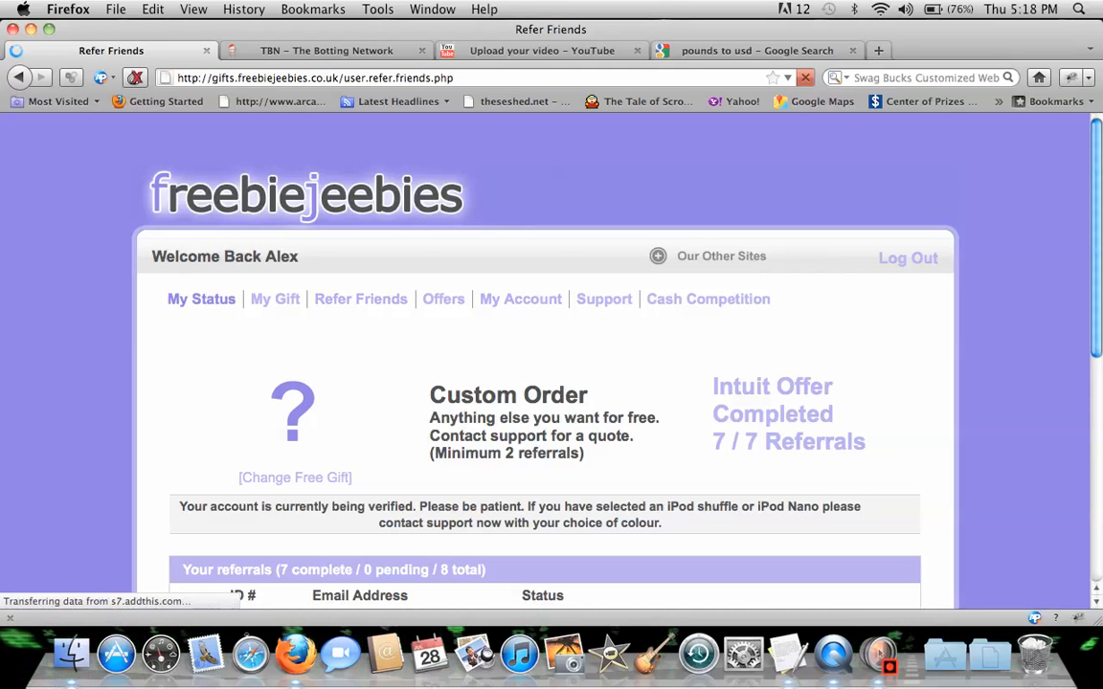
{"action": "left_click", "coordinate": [360, 299]}
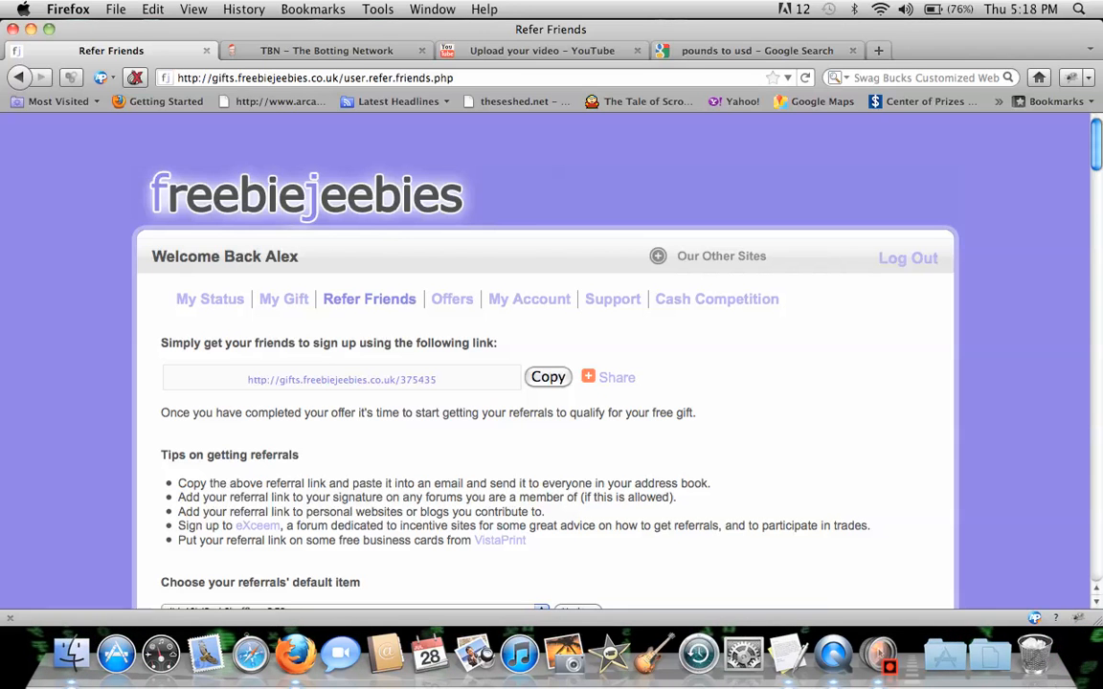
{"action": "left_click", "coordinate": [325, 50]}
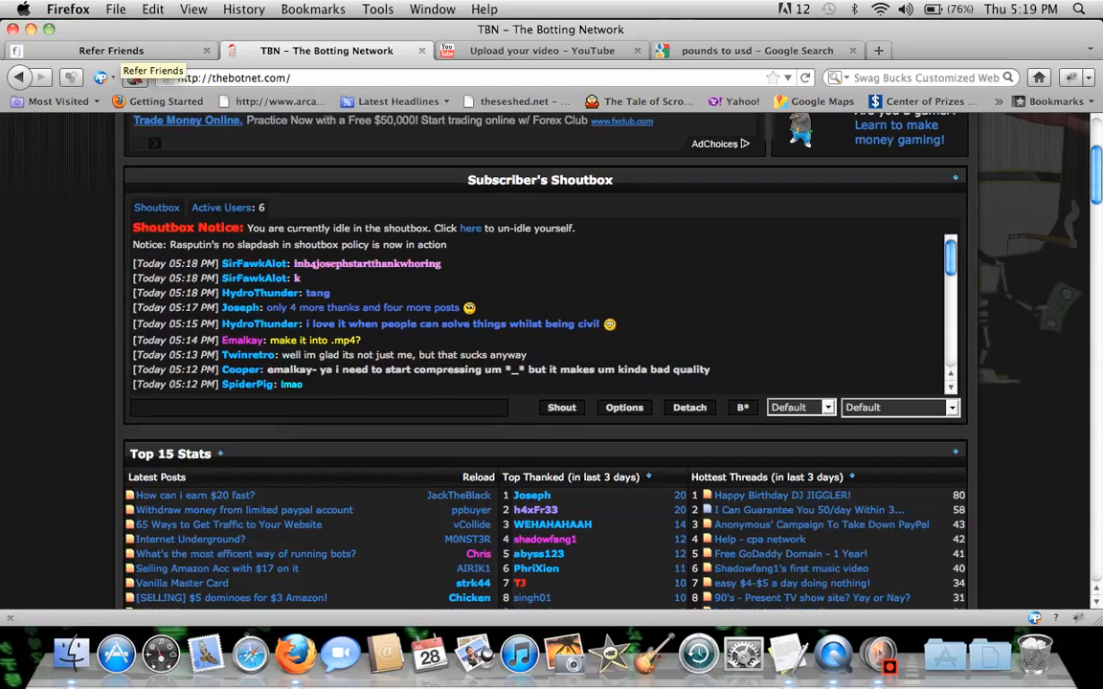
Step: Switch from The Botting Network back to the FreebieJeebies Refer Friends tab
{"action": "left_click", "coordinate": [316, 407]}
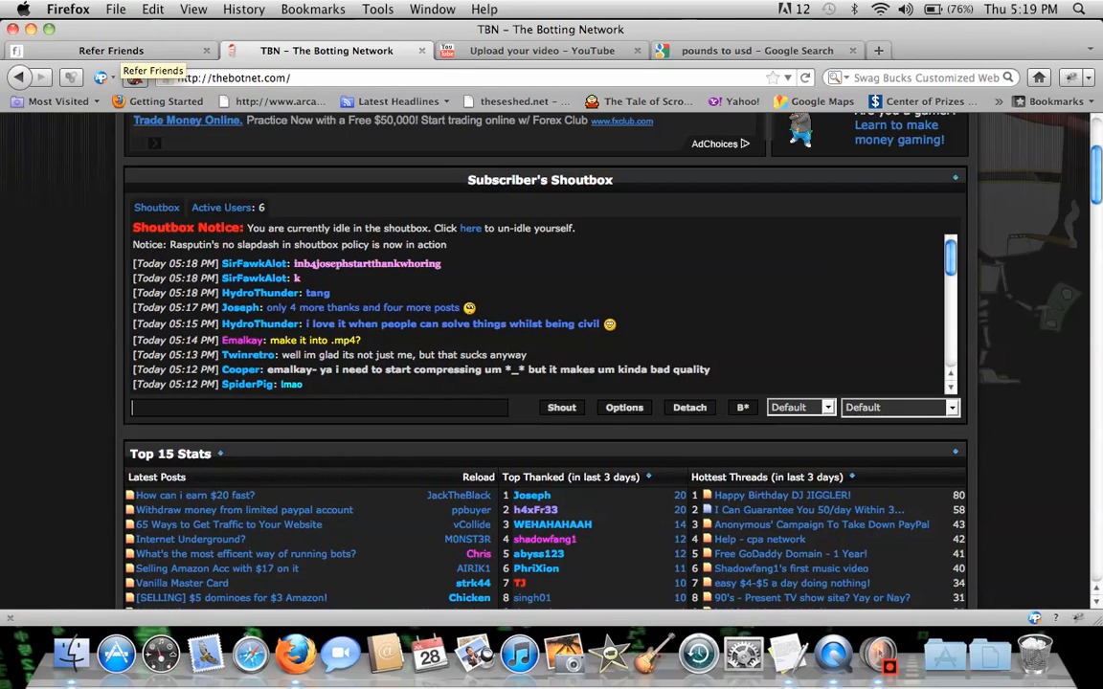
{"action": "left_click", "coordinate": [110, 50]}
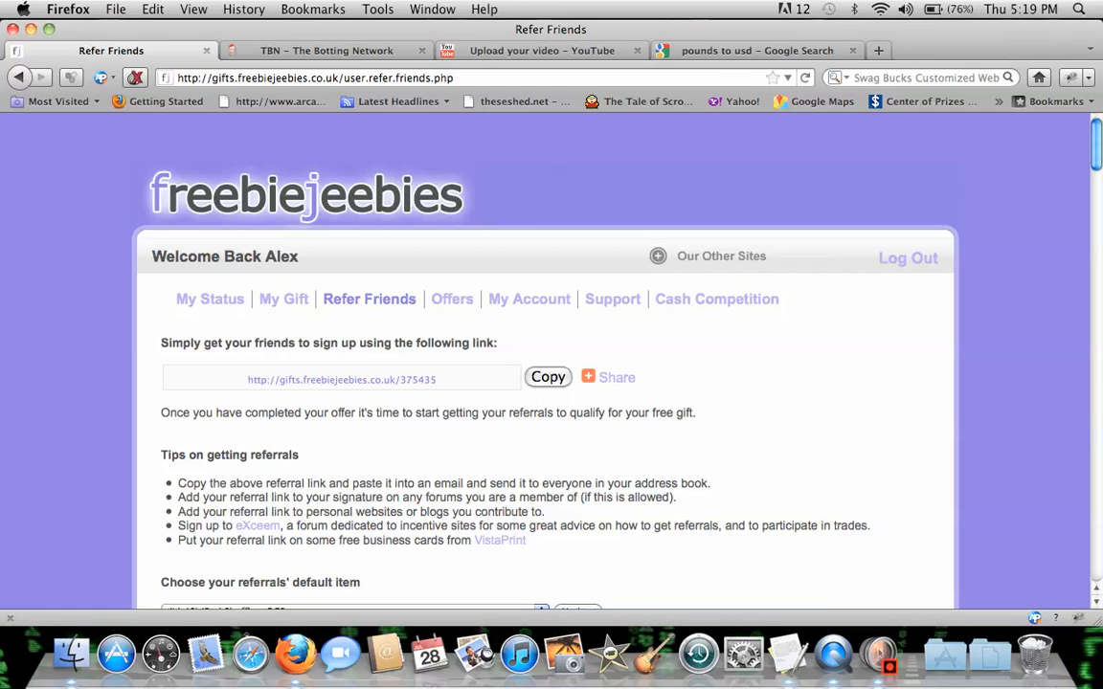
{"action": "mouse_move", "coordinate": [258, 526]}
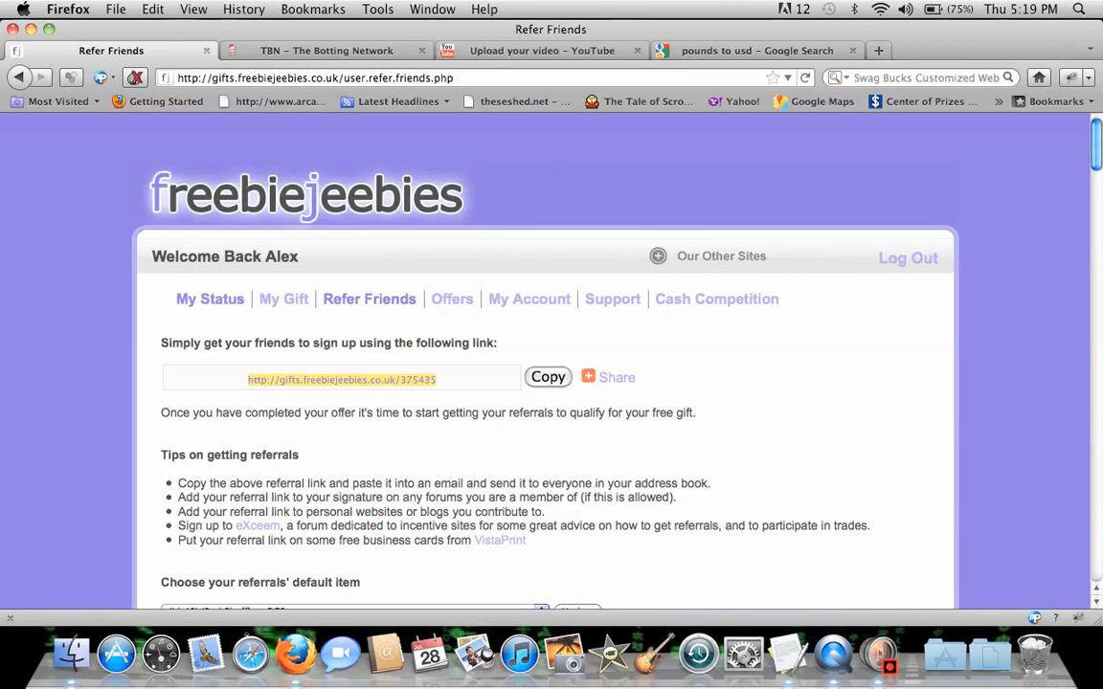
Step: Select the referral link, then go to the My Status page
{"action": "left_click", "coordinate": [210, 299]}
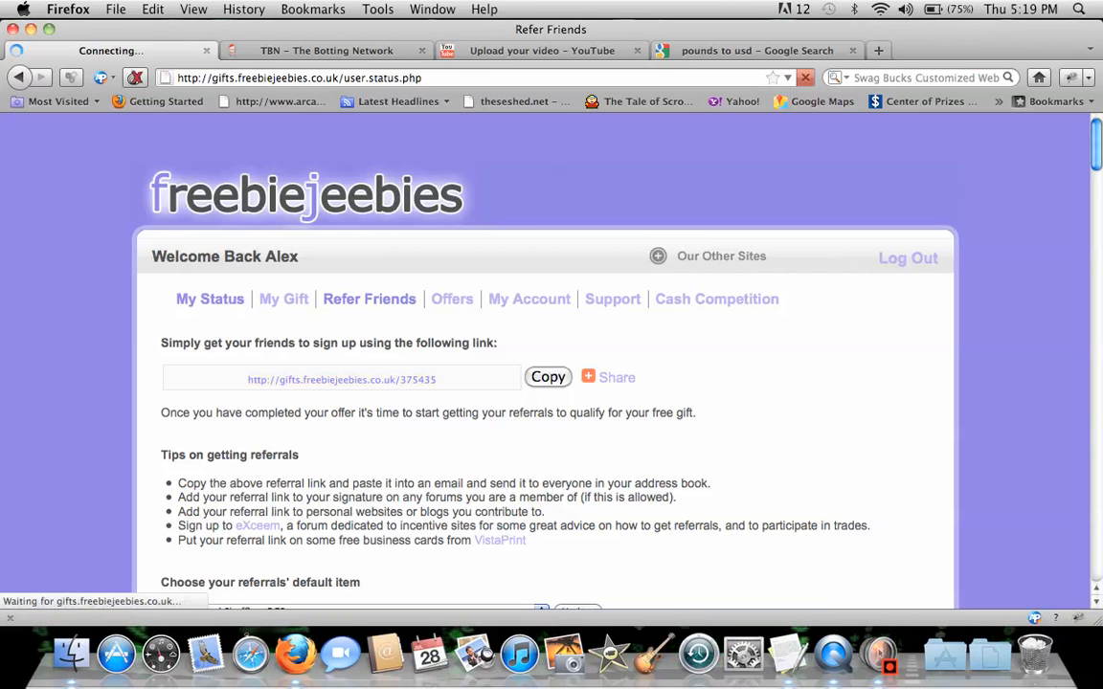
{"action": "left_click", "coordinate": [201, 299]}
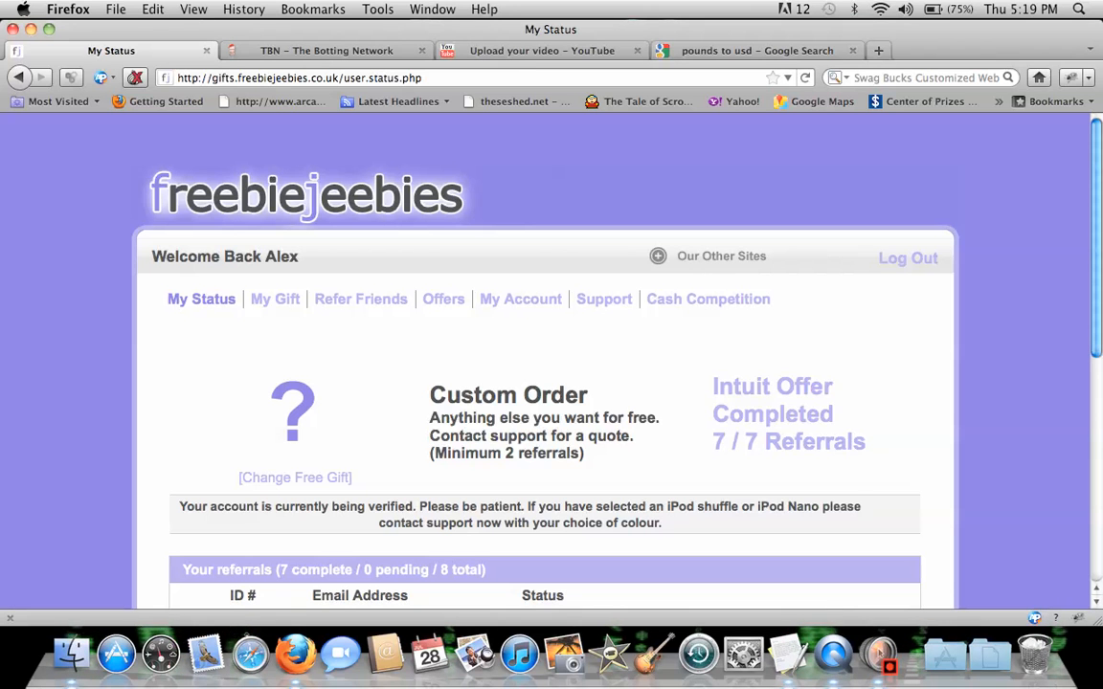
Step: Browse the Offers page's list of available offers, such as Intuit and CreditReport.com
{"action": "left_click", "coordinate": [443, 298]}
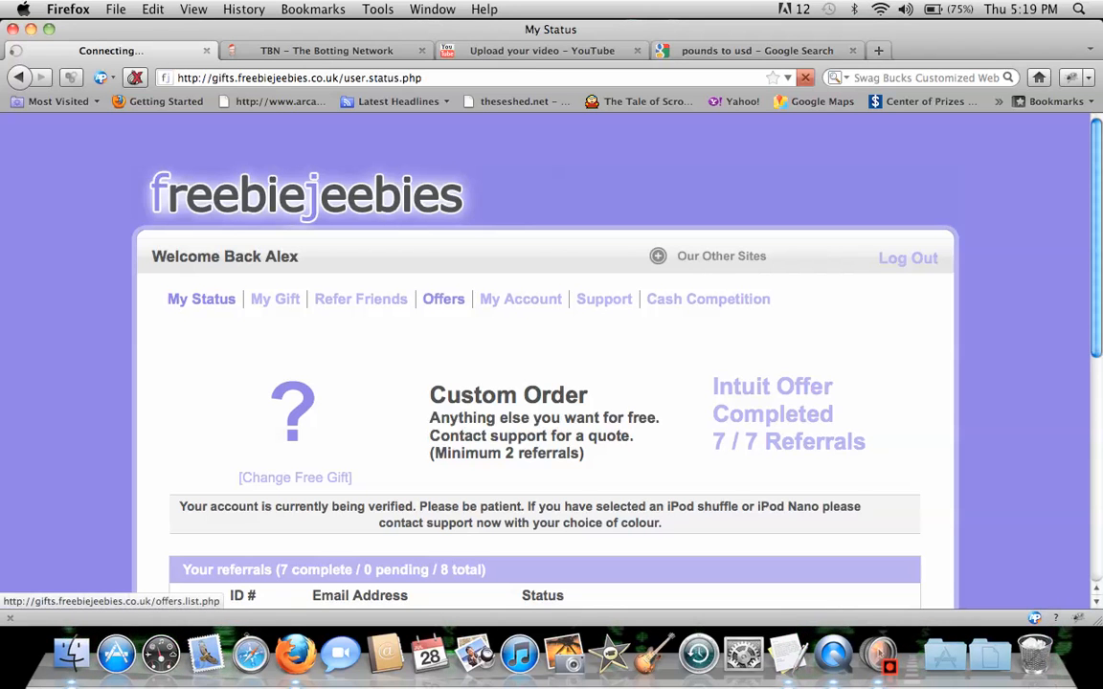
{"action": "left_click", "coordinate": [444, 299]}
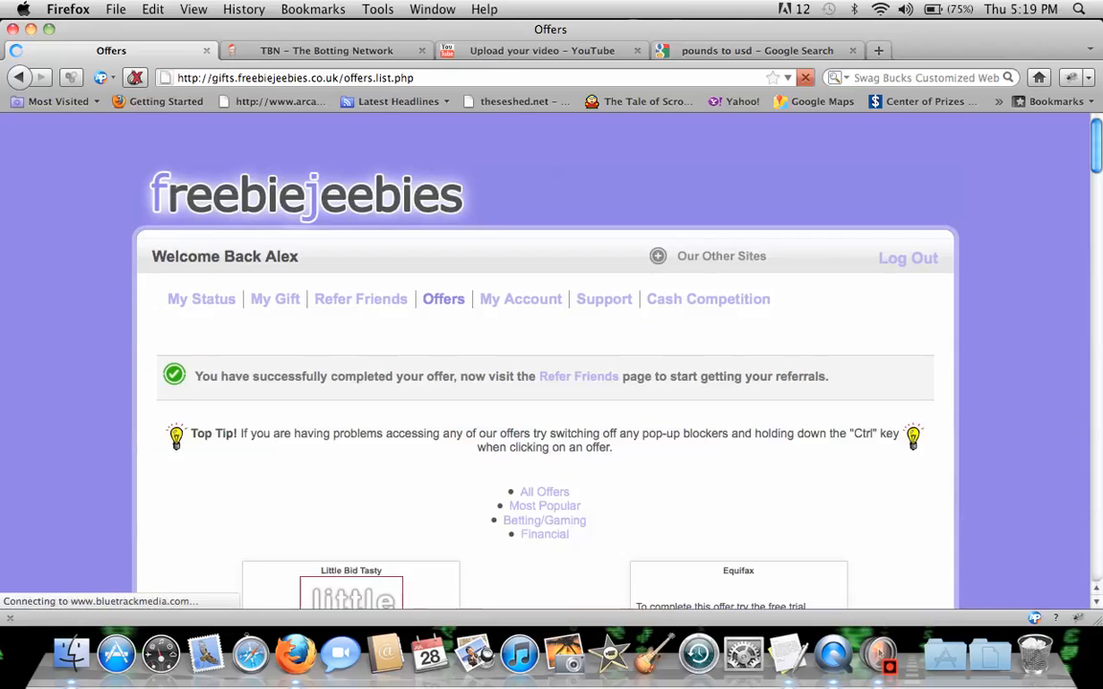
{"action": "scroll", "scroll_direction": "down", "scroll_amount": 3}
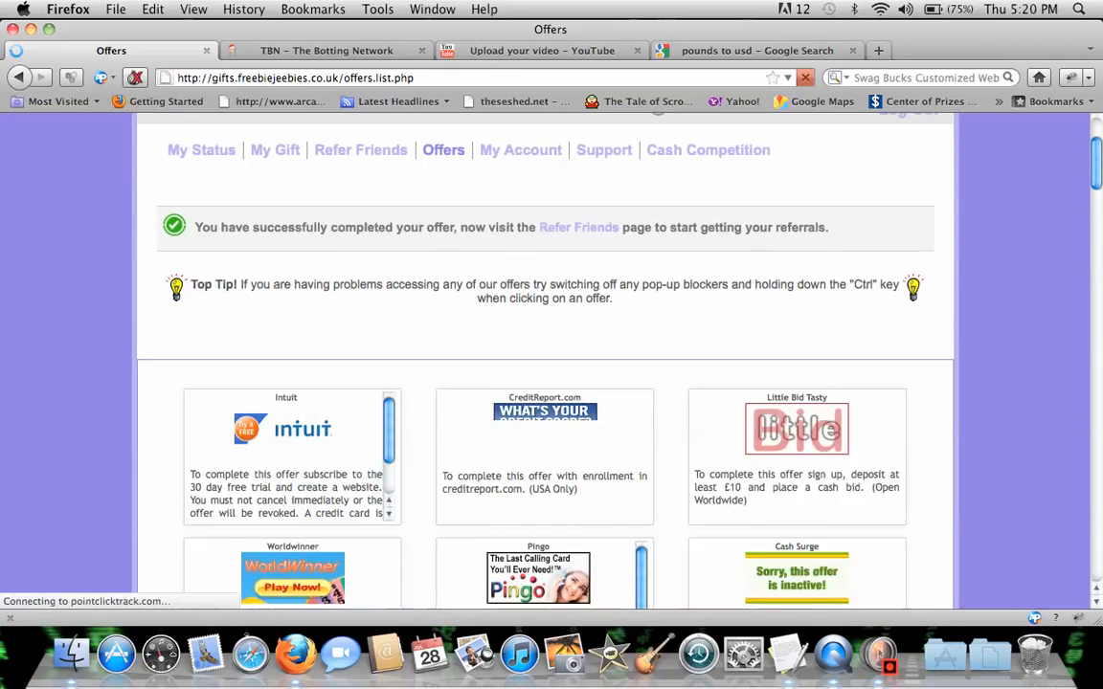